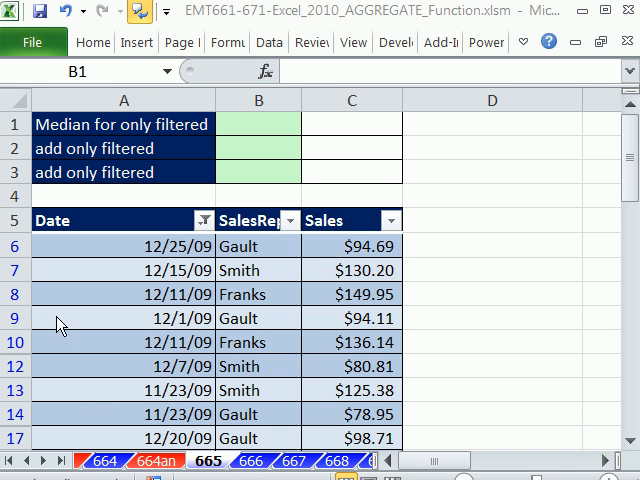
pyautogui.moveTo(90, 443)
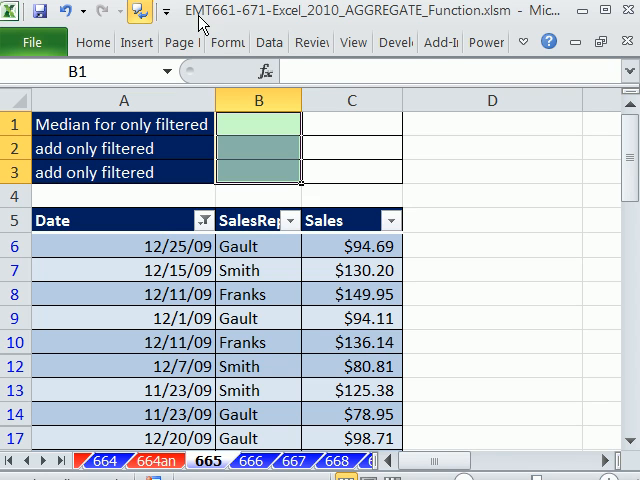
pyautogui.moveTo(262, 26)
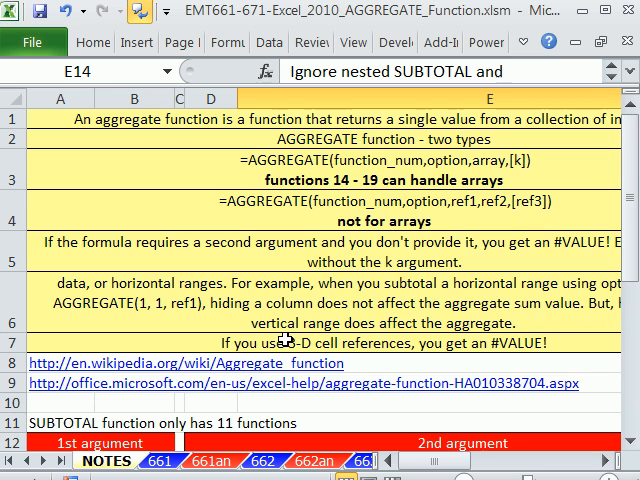
# Scroll NOTES to the AGGREGATE function_num and option tables, selecting MEDIAN (12)
pyautogui.scroll(-3)
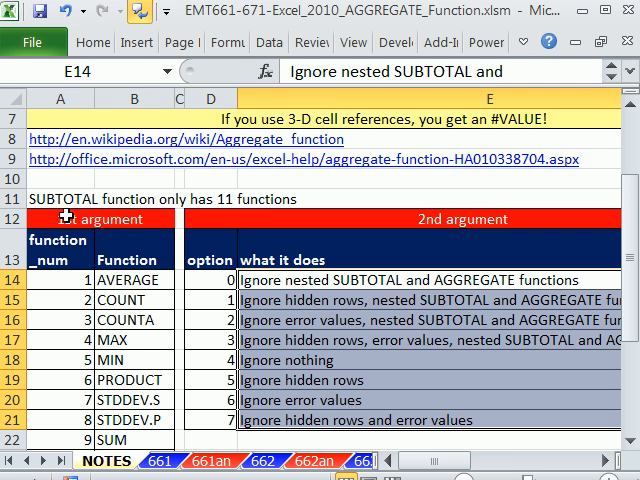
pyautogui.scroll(-3)
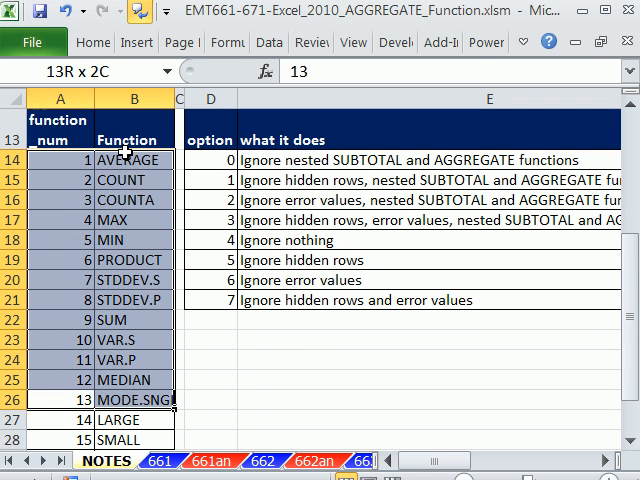
pyautogui.click(59, 380)
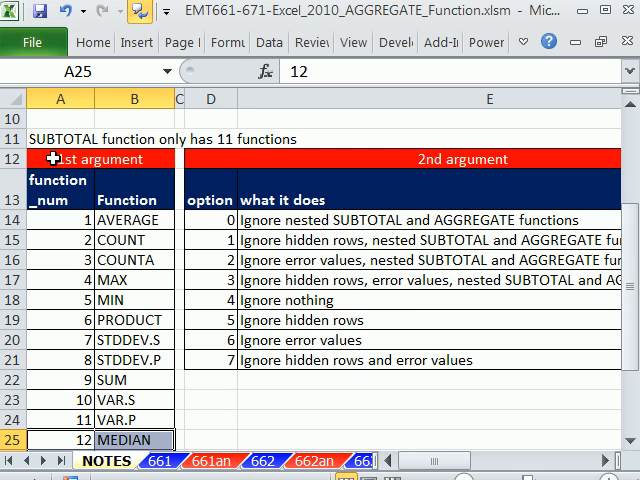
pyautogui.moveTo(290, 338)
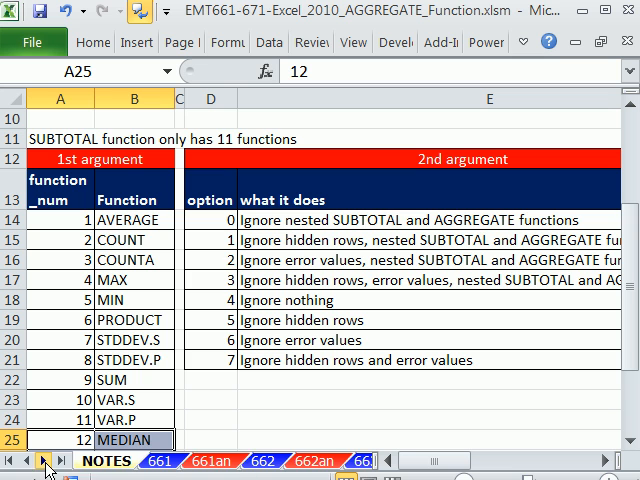
# On sheet 665, reset the sales table's AutoFilter so all 2009 and 2010 records show
pyautogui.click(44, 460)
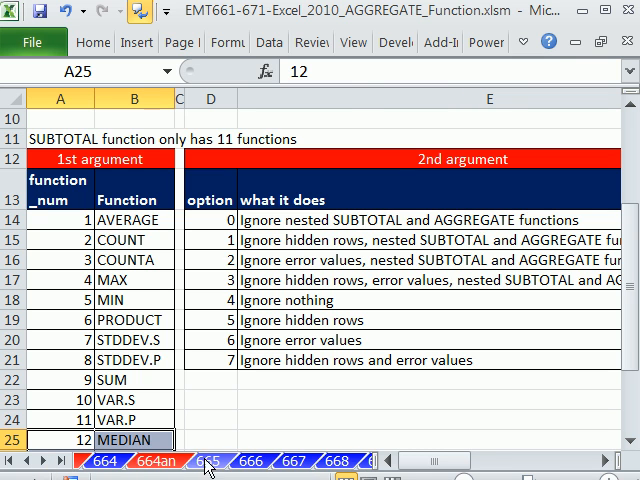
pyautogui.click(209, 461)
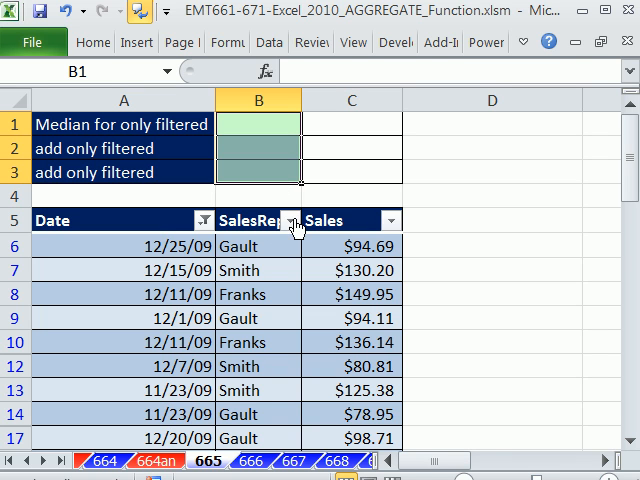
pyautogui.moveTo(227, 240)
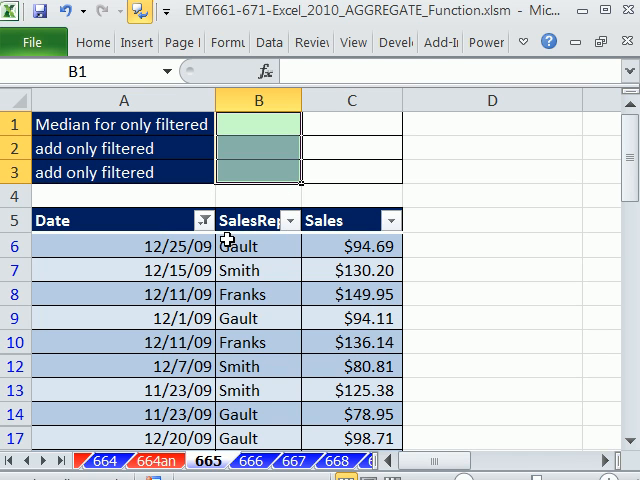
pyautogui.click(258, 294)
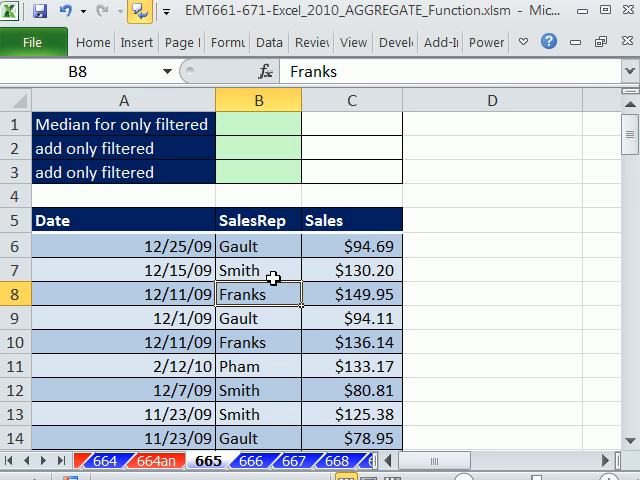
pyautogui.moveTo(270, 318)
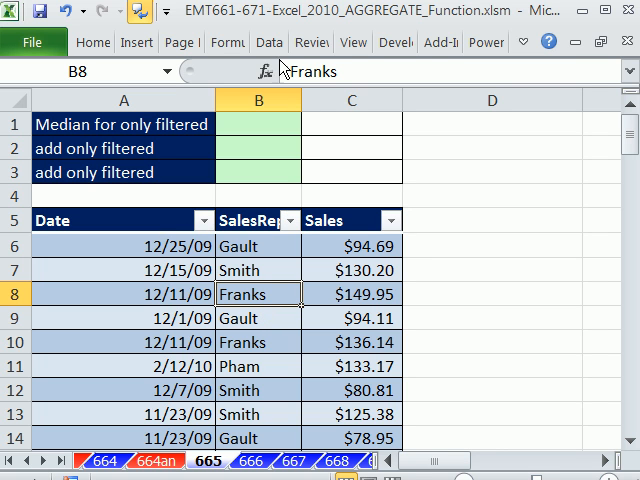
pyautogui.click(268, 42)
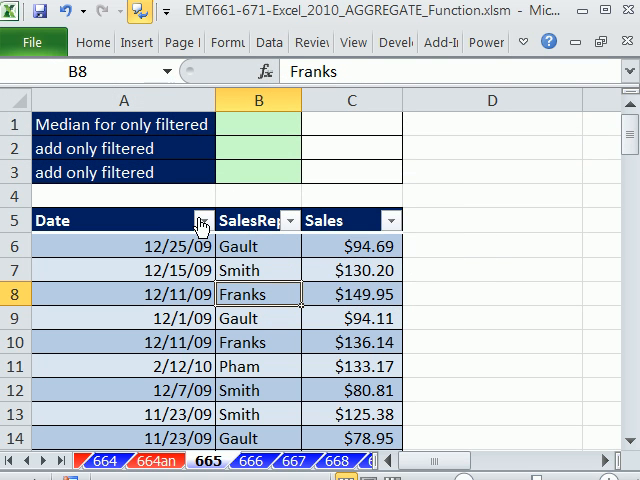
pyautogui.click(197, 219)
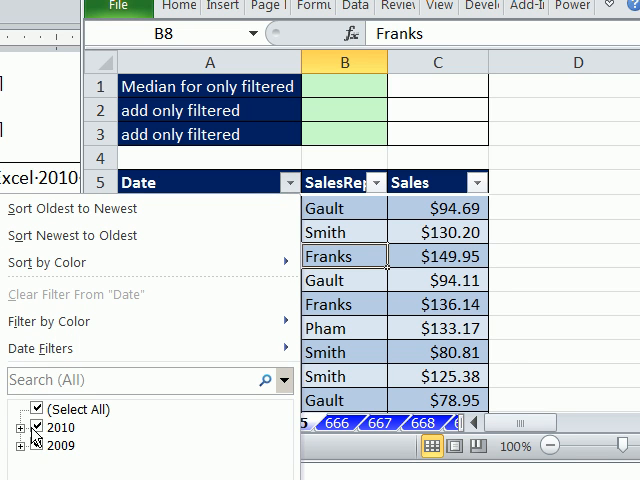
# Filter Date to 2009 only by unchecking 2010, and limit SalesRep to reps like Gault and Chin
pyautogui.click(33, 428)
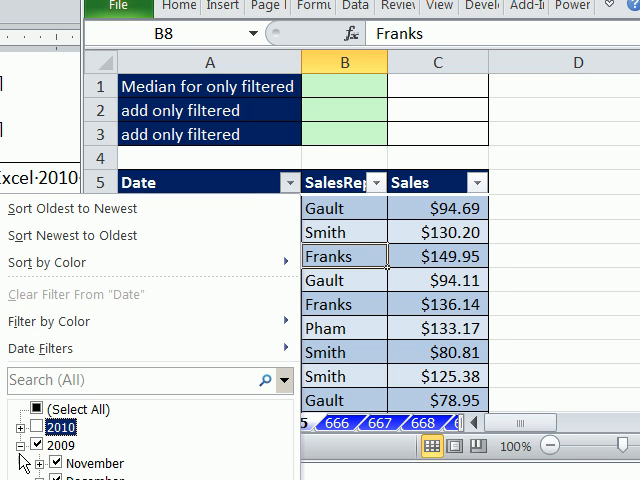
pyautogui.scroll(-3)
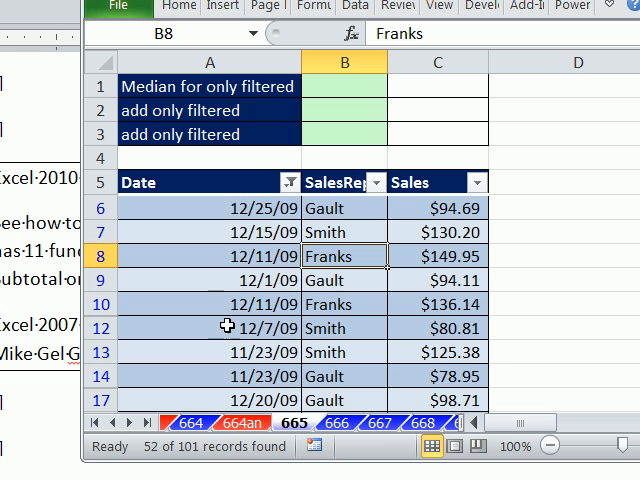
pyautogui.click(376, 182)
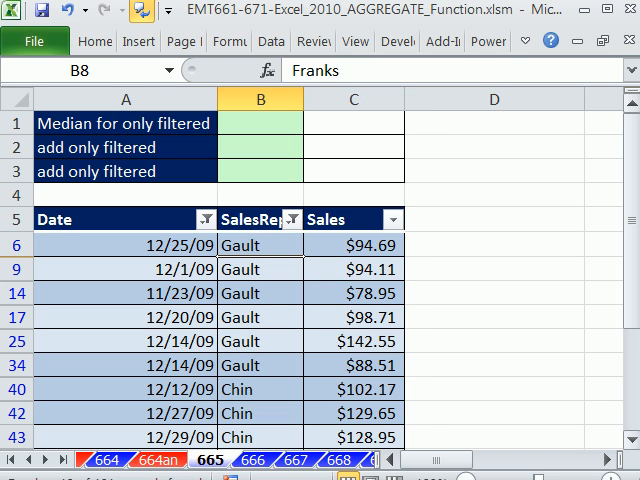
pyautogui.moveTo(371, 183)
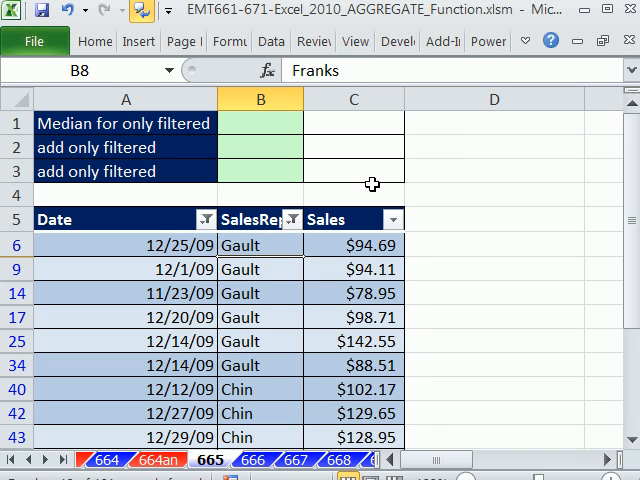
pyautogui.moveTo(233, 272)
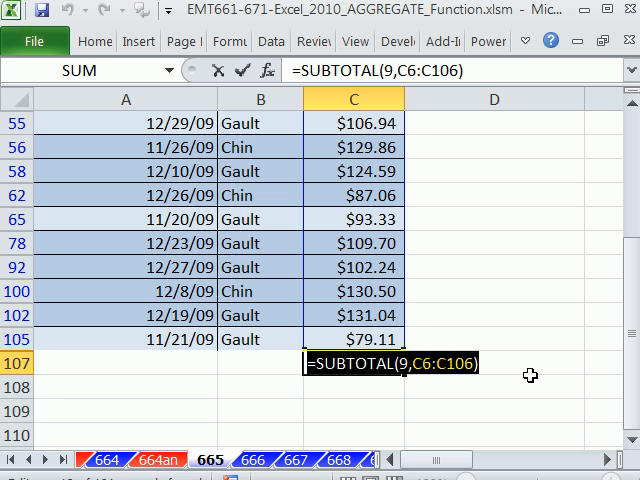
pyautogui.moveTo(438, 331)
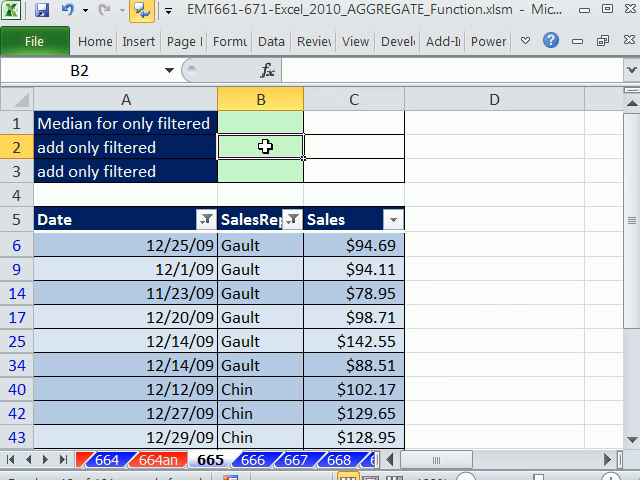
# Enter =AGGREGATE(9,5,C6:C106) in B2 and =SUBTOTAL(9,C6:C106) in B3, both 2052.66
pyautogui.write('=')
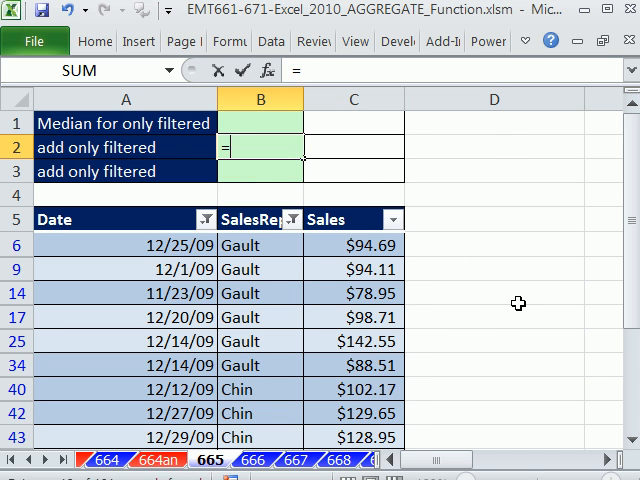
pyautogui.write('=AGGREGATE(')
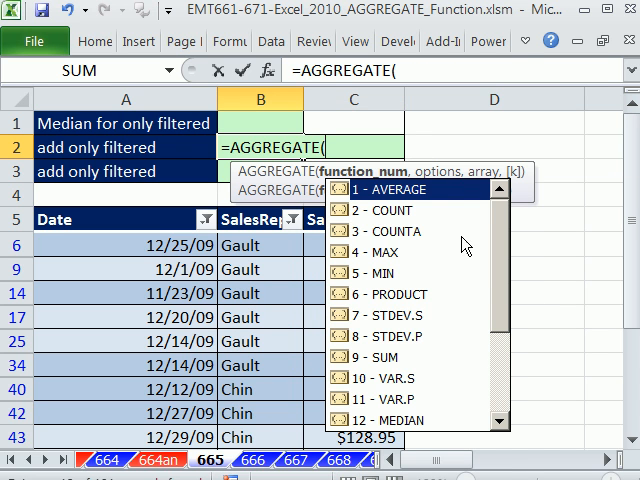
pyautogui.scroll(-3)
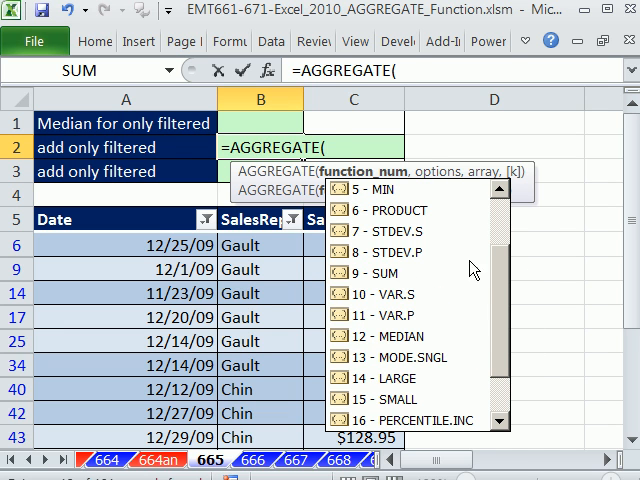
pyautogui.write('9')
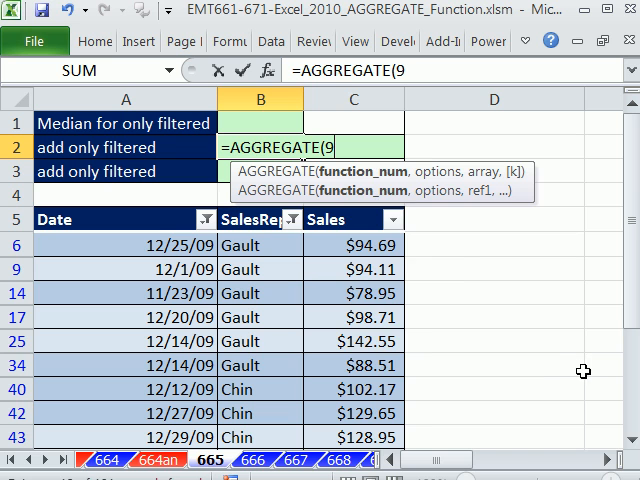
pyautogui.write(',')
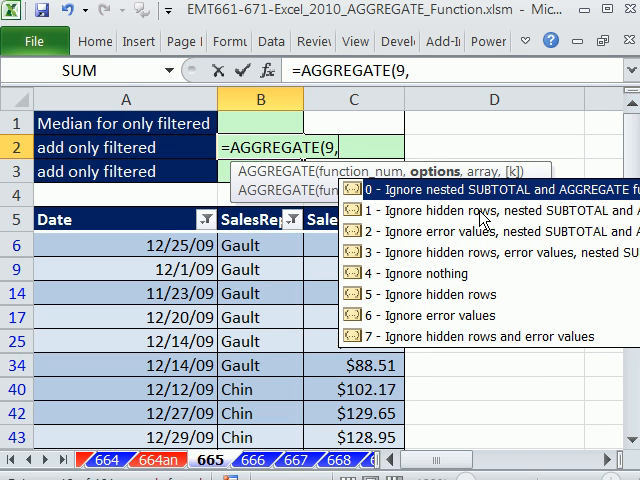
pyautogui.moveTo(475, 348)
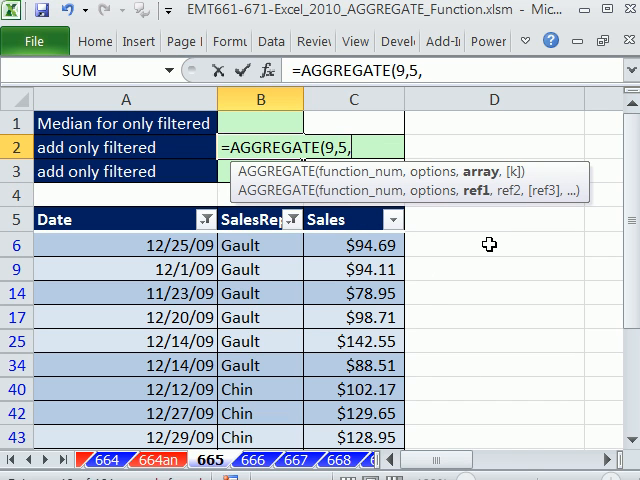
pyautogui.click(353, 244)
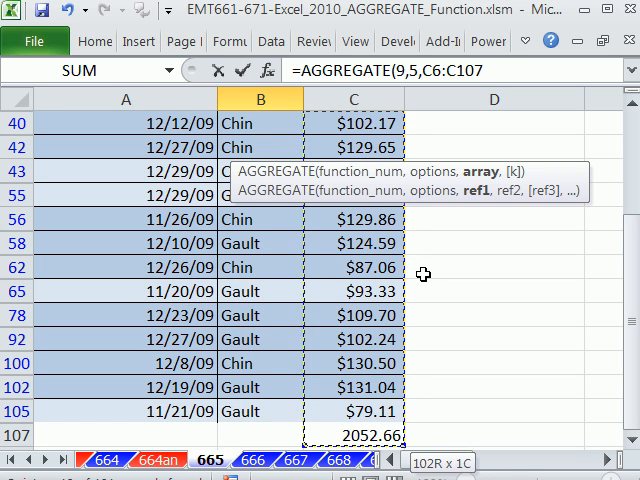
pyautogui.scroll(3)
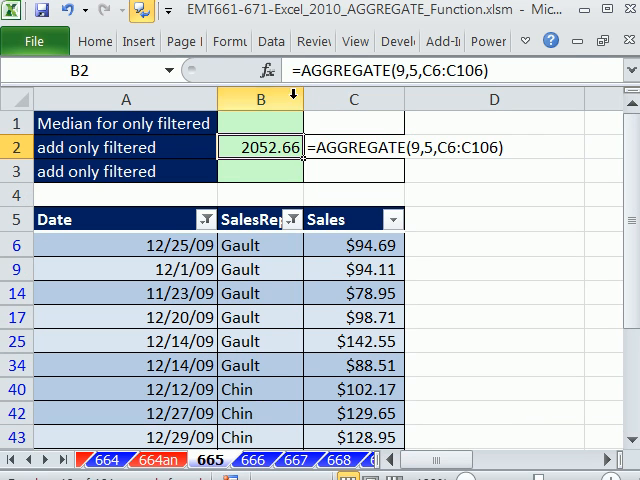
pyautogui.write('=SUBTOTAL(9,C6:C106)')
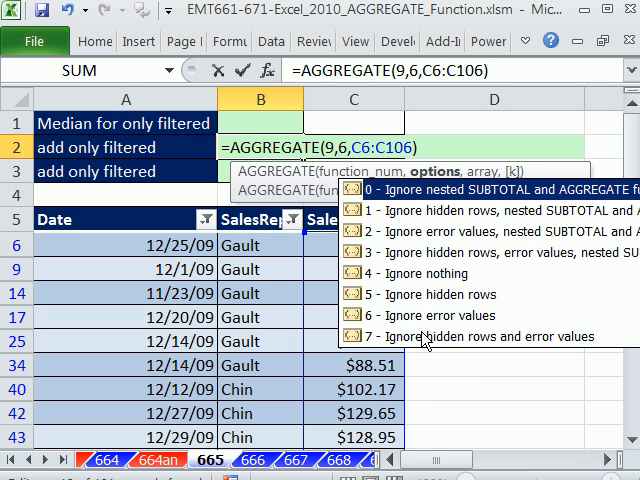
pyautogui.moveTo(432, 345)
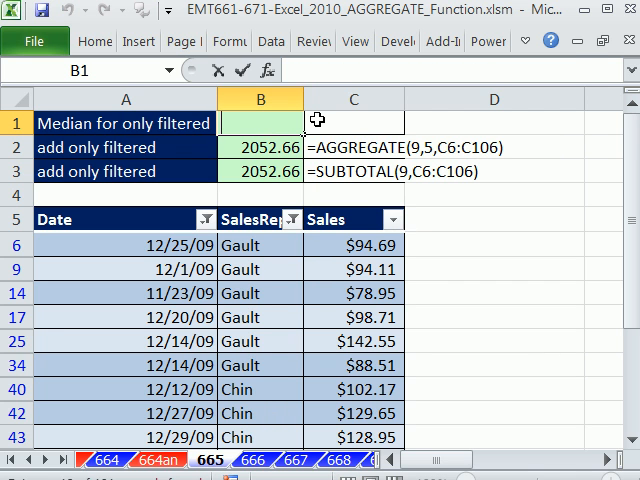
# Enter =AGGREGATE(12,5,C6:C107) in B1 for the visible Sales median, 104.59
pyautogui.write('=AGGREGATE(')
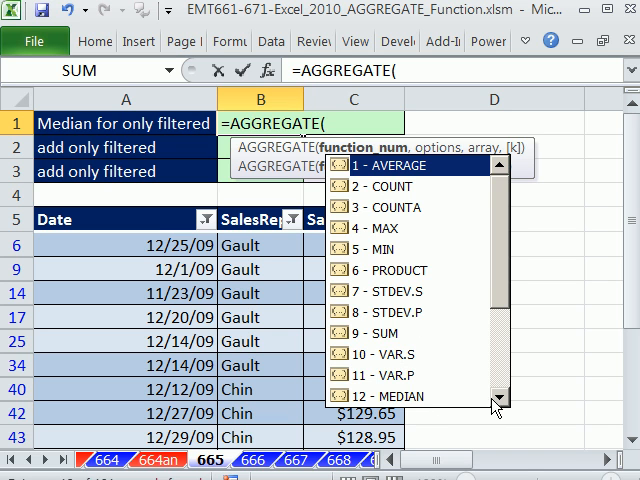
pyautogui.write('12')
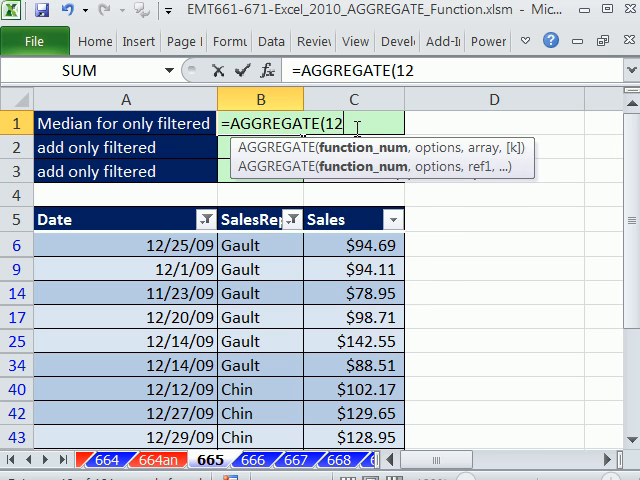
pyautogui.write(',5,C6:C107')
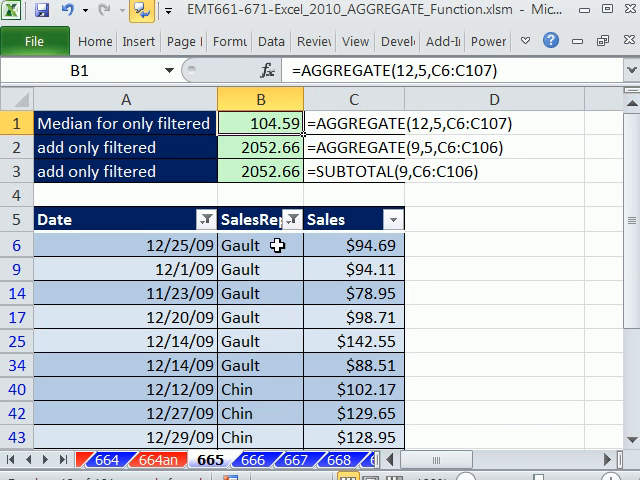
pyautogui.click(290, 218)
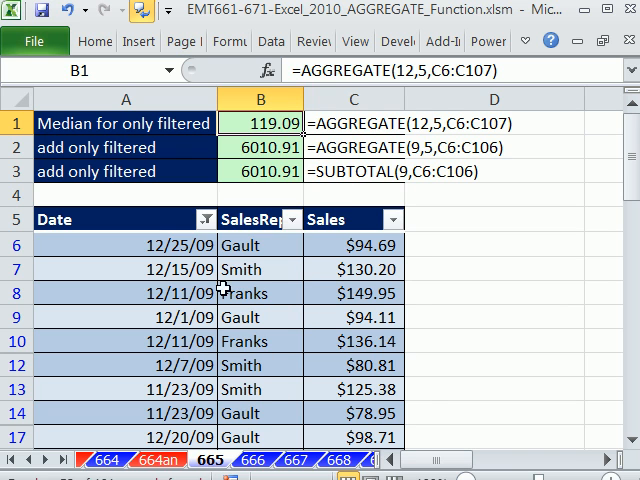
pyautogui.moveTo(327, 258)
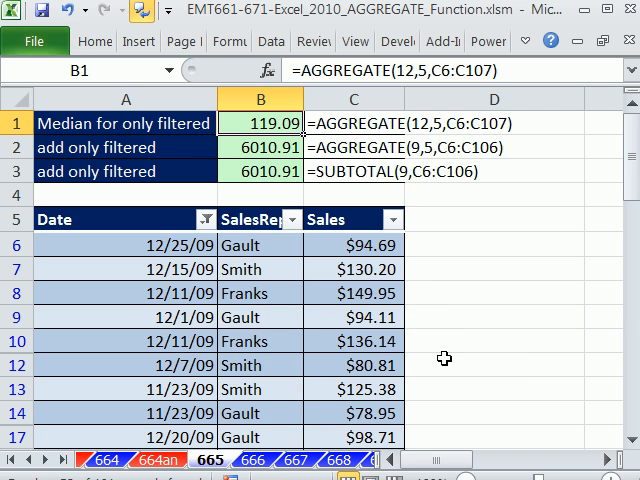
pyautogui.moveTo(403, 220)
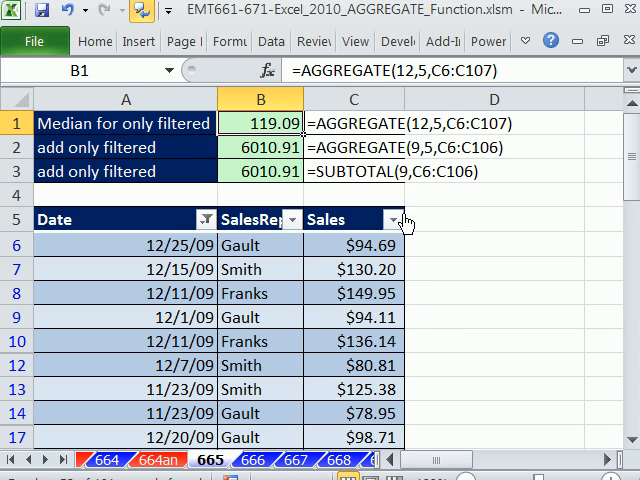